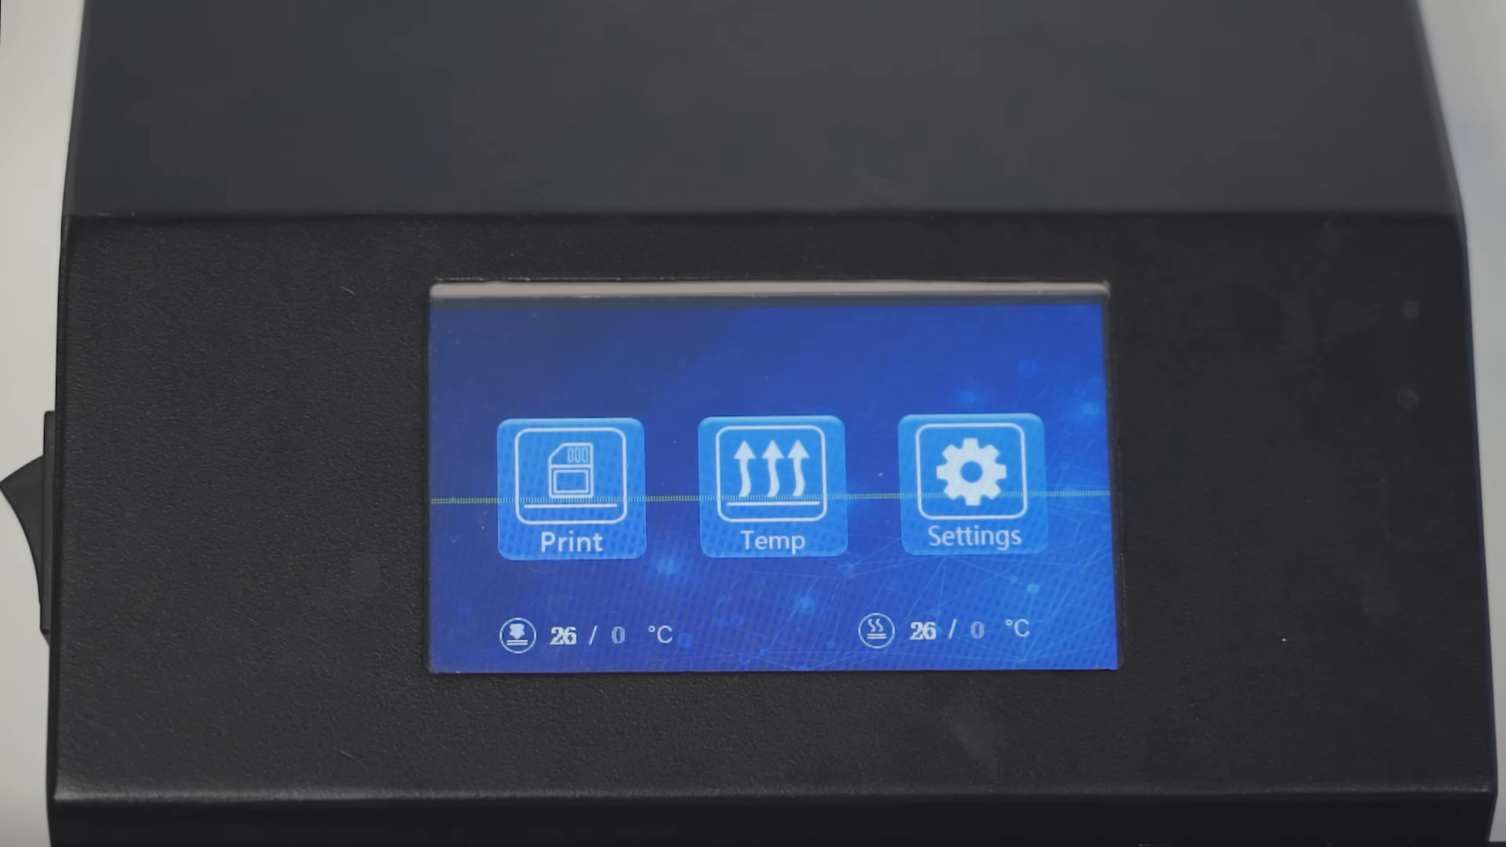
- Start a print job, then stop it while heating, returning home with the bed at 44/50 °C
left_click(569, 484)
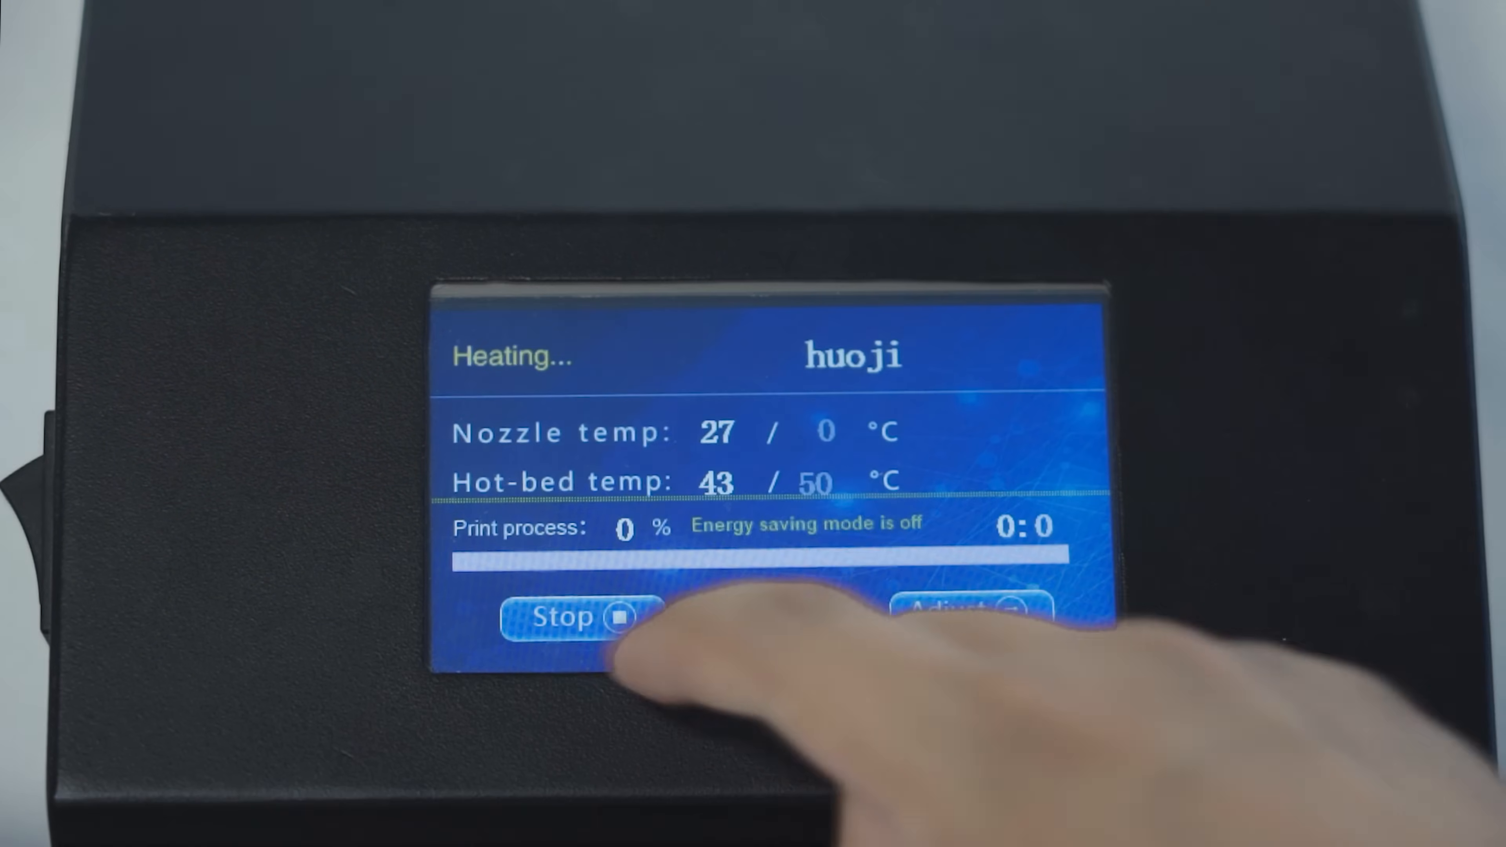
left_click(577, 618)
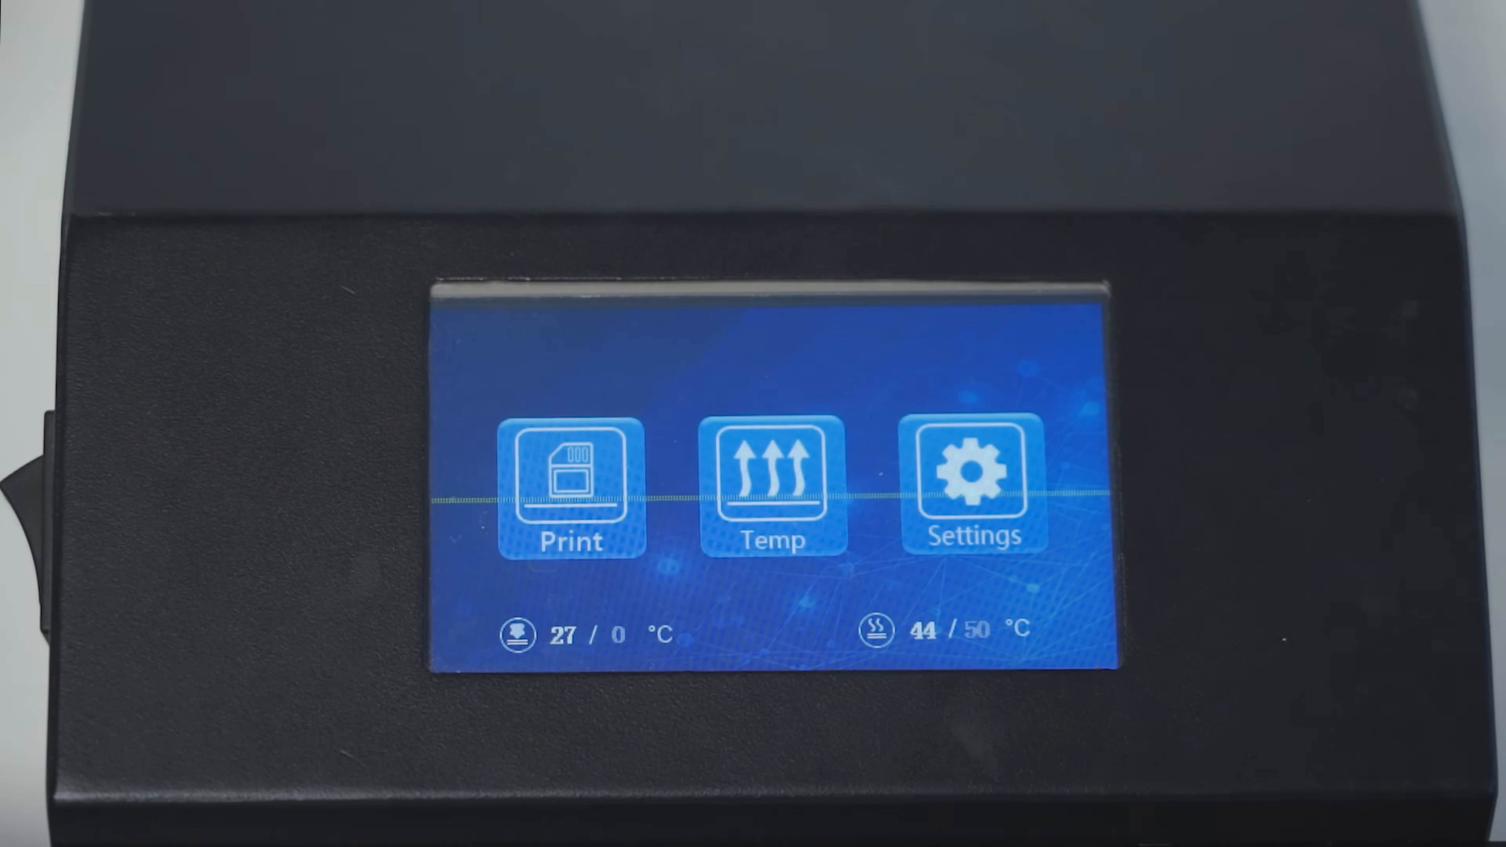